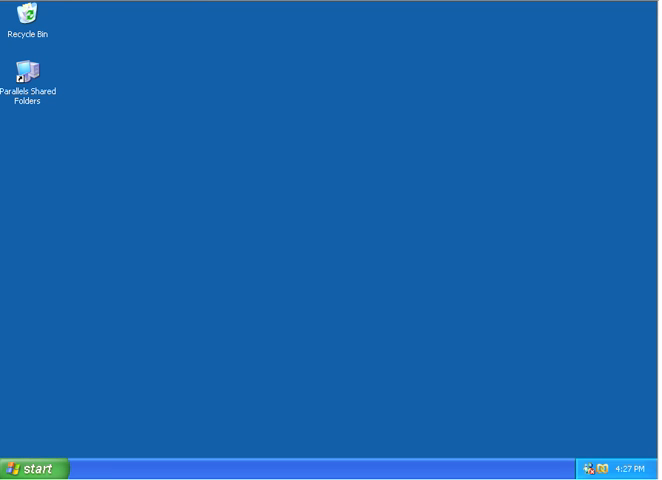
{"action": "mouse_move", "coordinate": [506, 44]}
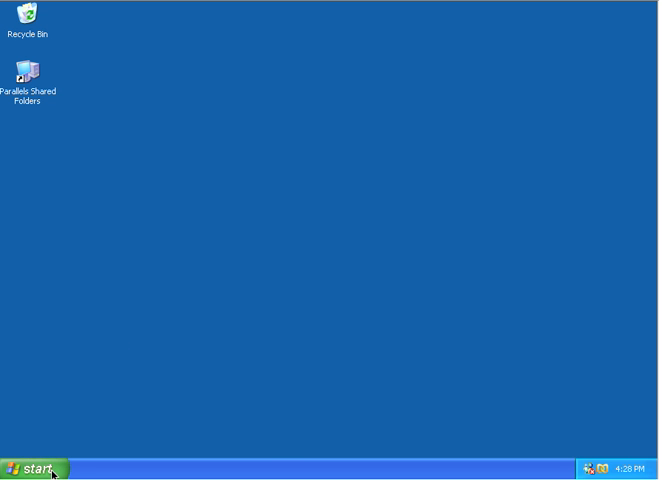
{"action": "left_click", "coordinate": [40, 468]}
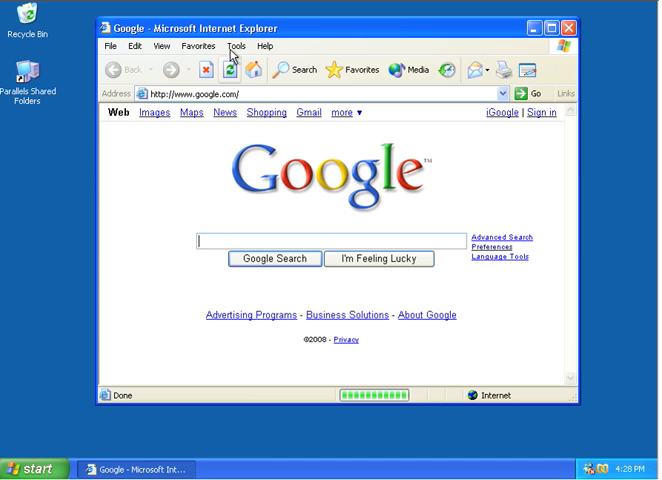
{"action": "left_click", "coordinate": [508, 92]}
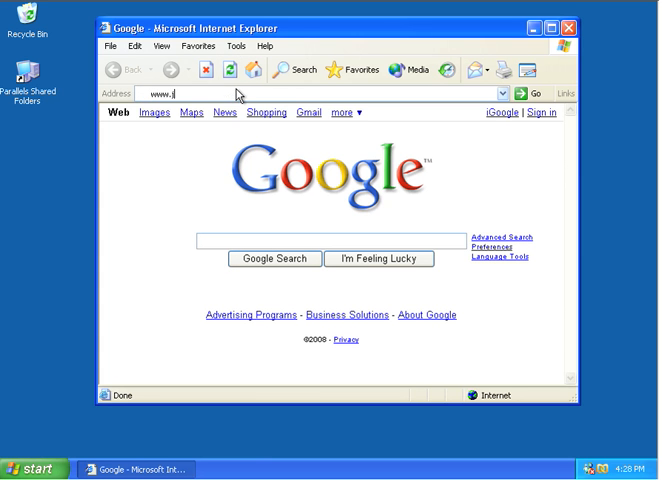
{"action": "type", "text": "www.java.com/en/"}
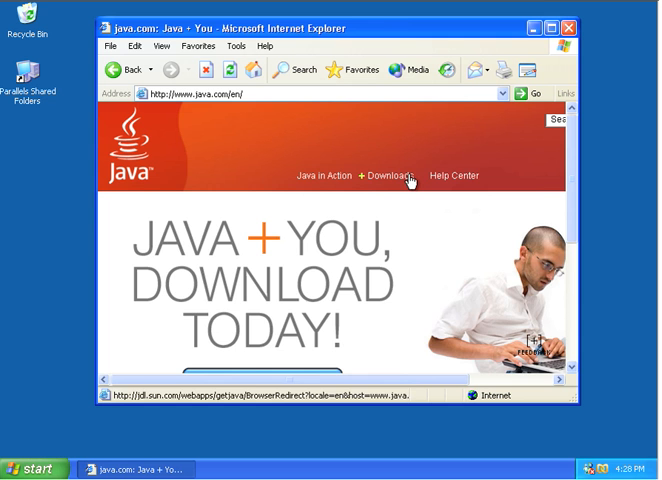
{"action": "left_click", "coordinate": [384, 176]}
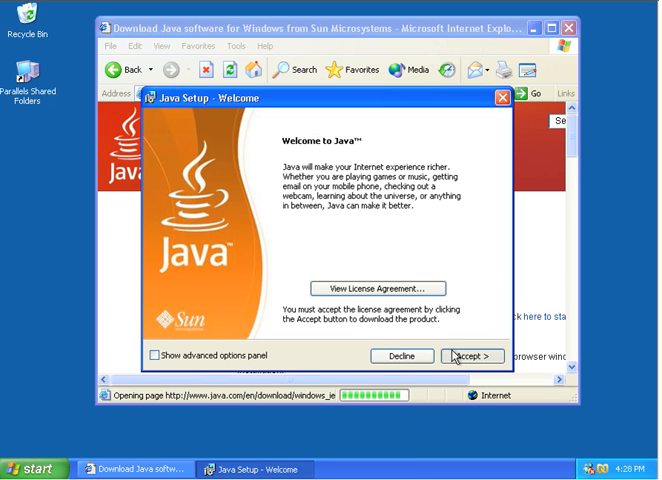
- Accept the Java license, decline the Google Toolbar, install Java and finish the setup
{"action": "left_click", "coordinate": [472, 356]}
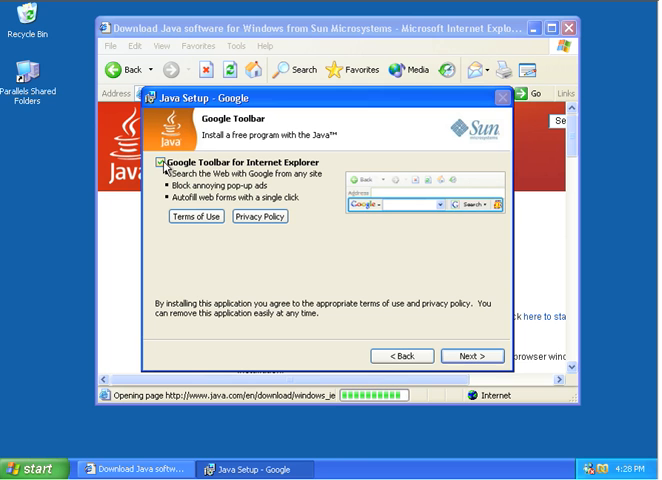
{"action": "left_click", "coordinate": [160, 164]}
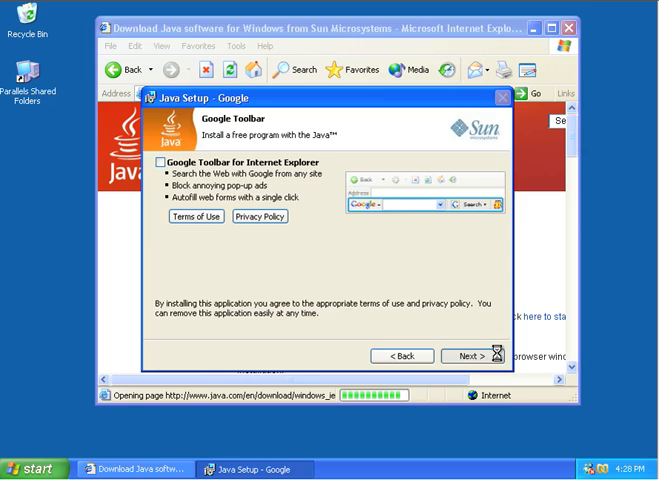
{"action": "left_click", "coordinate": [472, 356]}
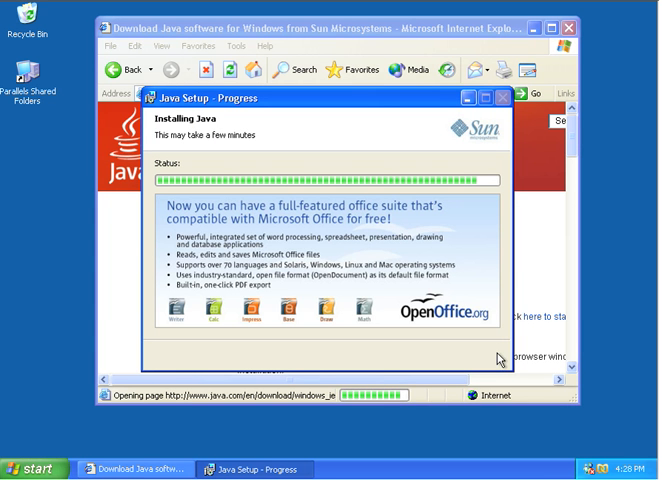
{"action": "mouse_move", "coordinate": [478, 208]}
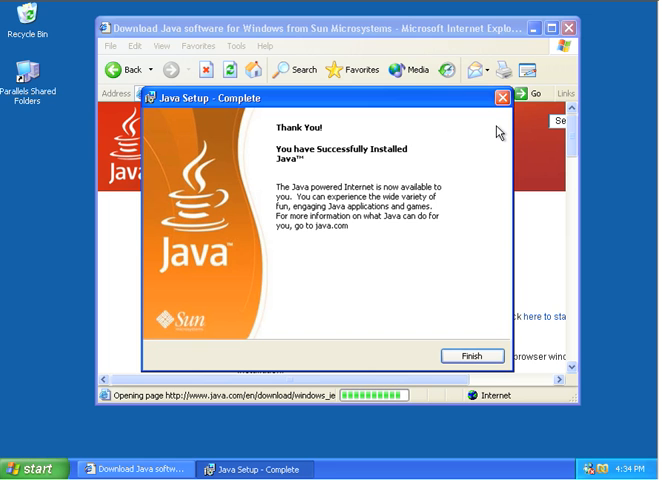
{"action": "mouse_move", "coordinate": [496, 196]}
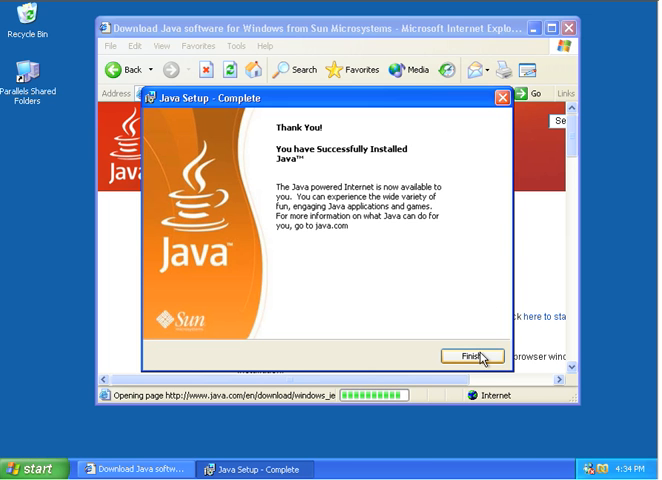
{"action": "left_click", "coordinate": [464, 356]}
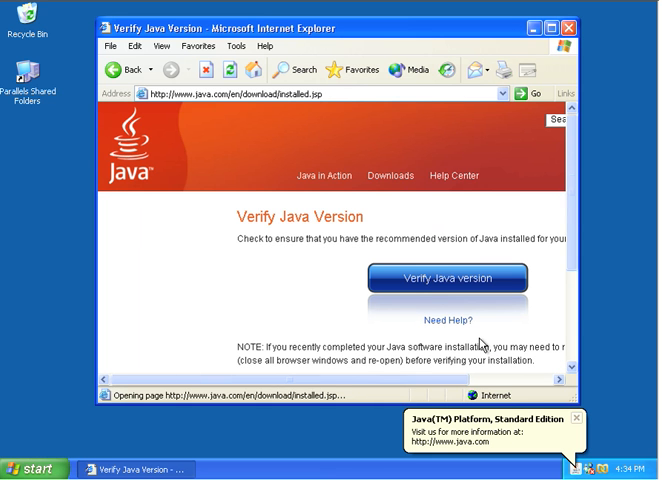
- Verify the installed Java version on java.com, then close Internet Explorer
{"action": "left_click", "coordinate": [448, 278]}
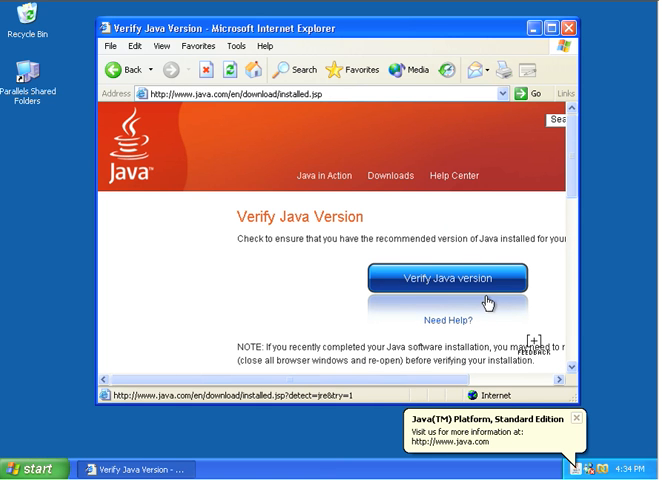
{"action": "left_click", "coordinate": [446, 278]}
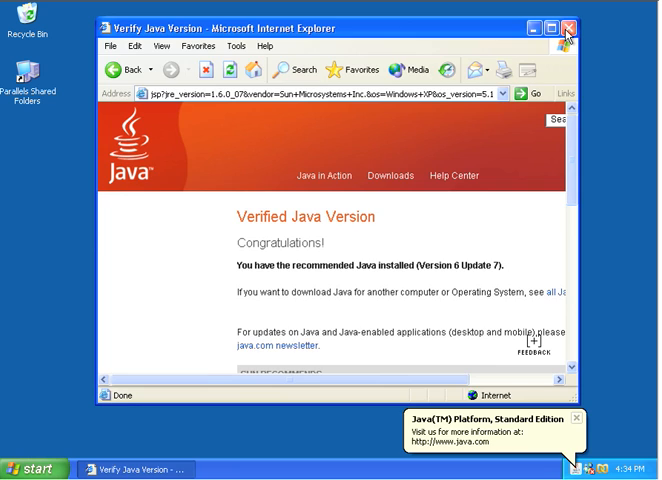
{"action": "left_click", "coordinate": [574, 28]}
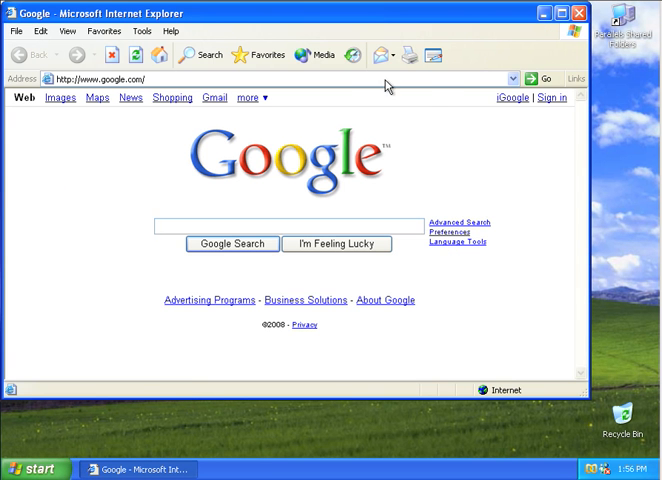
{"action": "mouse_move", "coordinate": [450, 92]}
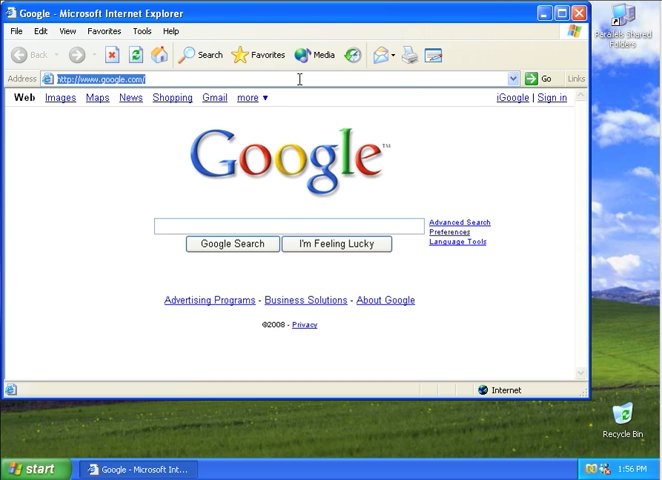
{"action": "type", "text": "ww.jedit"}
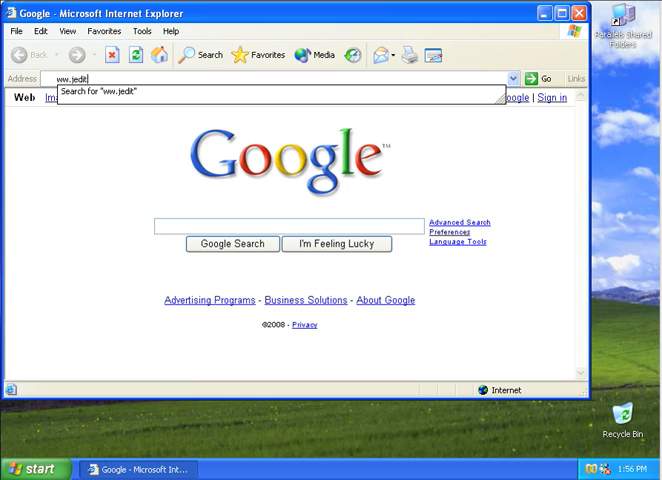
{"action": "key", "text": "BackSpace"}
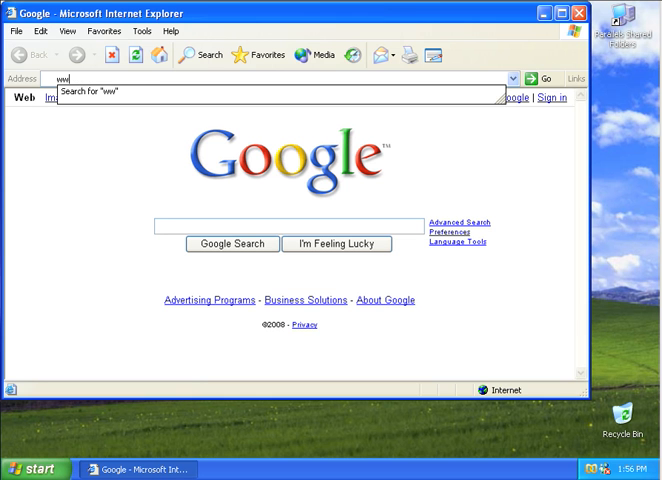
{"action": "type", "text": "www."}
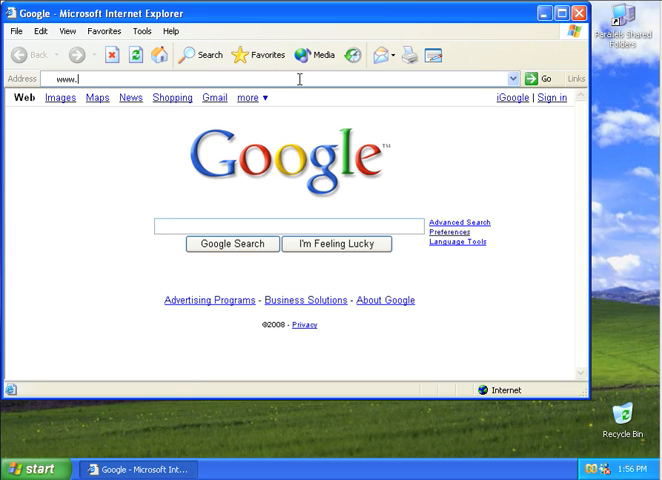
{"action": "type", "text": "j"}
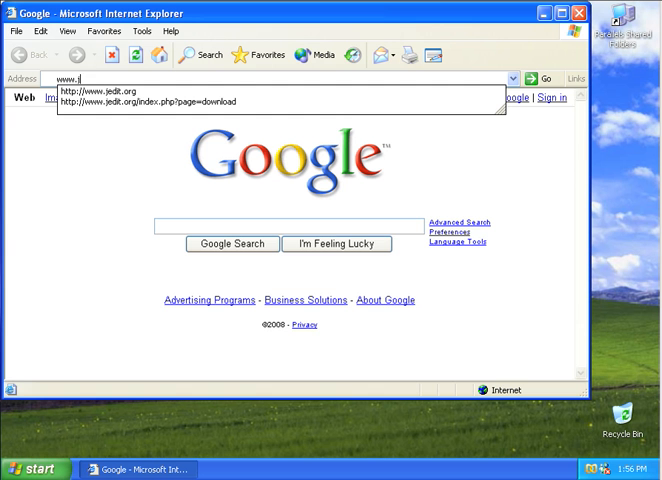
{"action": "type", "text": "edit.org/"}
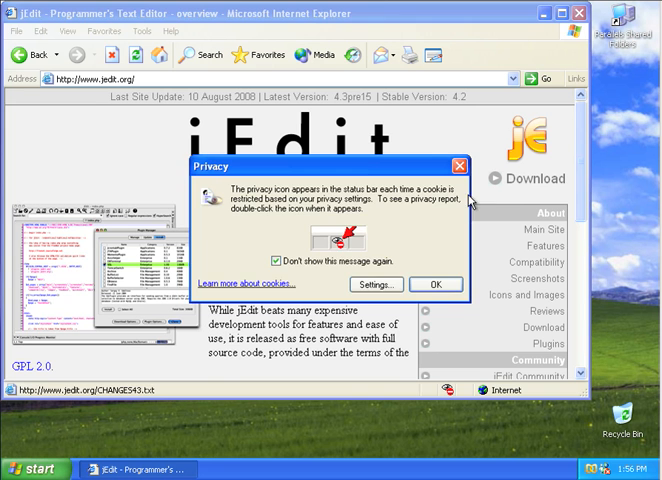
- Dismiss the privacy notice and go to the jEdit download page's stable version section
{"action": "left_click", "coordinate": [436, 284]}
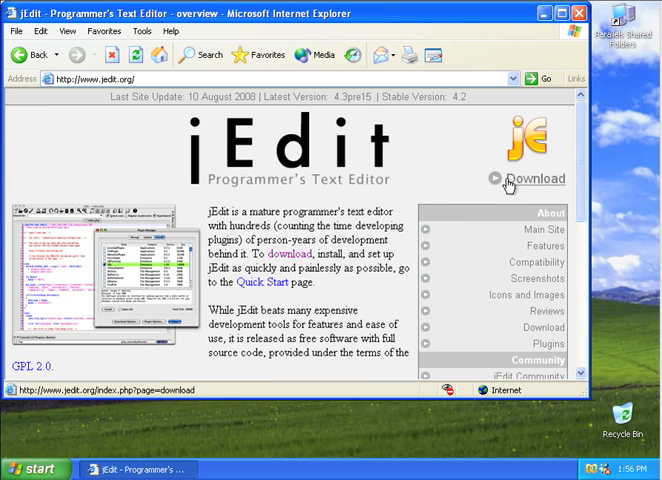
{"action": "left_click", "coordinate": [508, 180]}
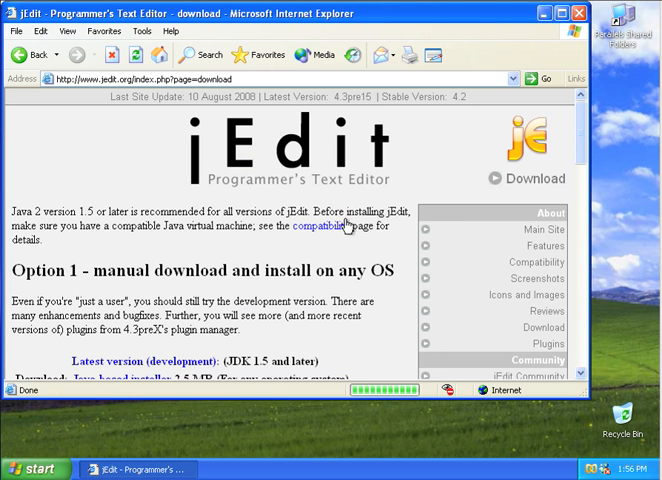
{"action": "scroll", "scroll_direction": "down", "scroll_amount": 3}
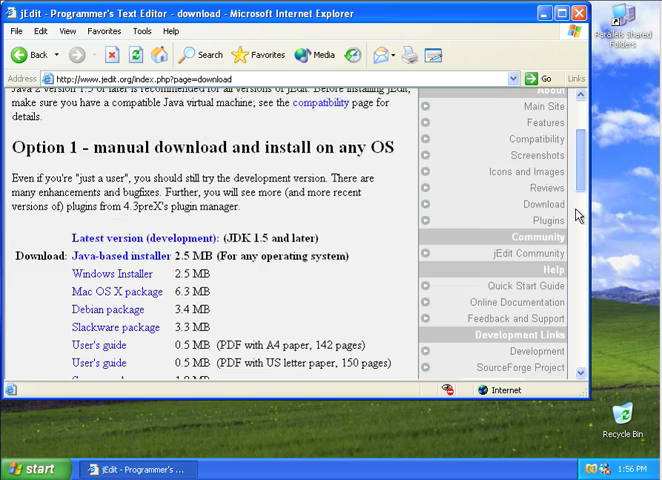
{"action": "scroll", "scroll_direction": "down", "scroll_amount": 3}
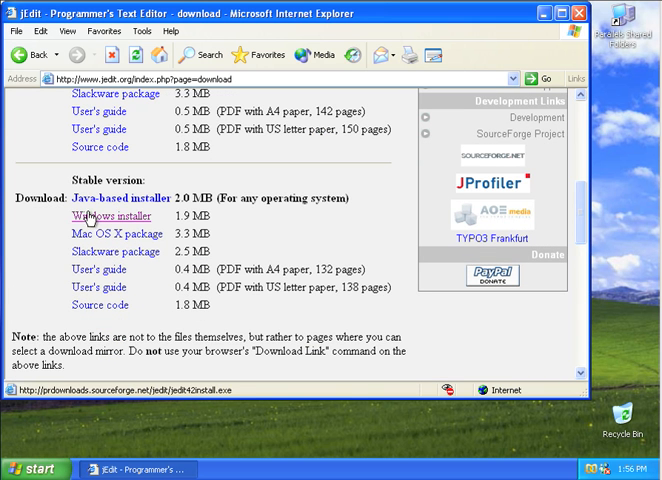
- Download the jEdit 4.2 Windows installer and save it to the Desktop
{"action": "left_click", "coordinate": [100, 216]}
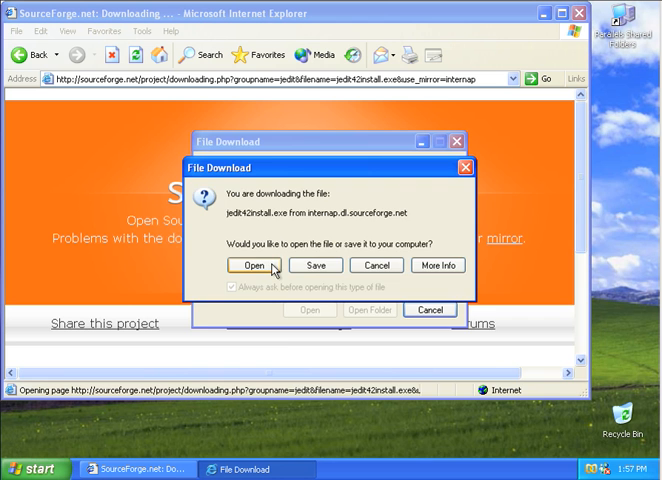
{"action": "left_click", "coordinate": [316, 264]}
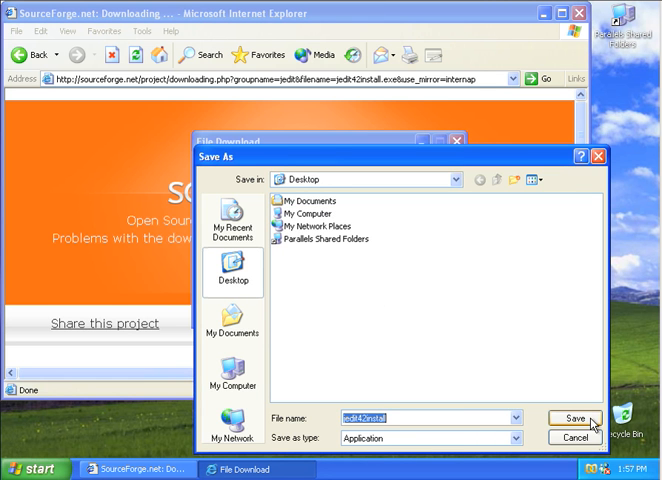
{"action": "left_click", "coordinate": [570, 420]}
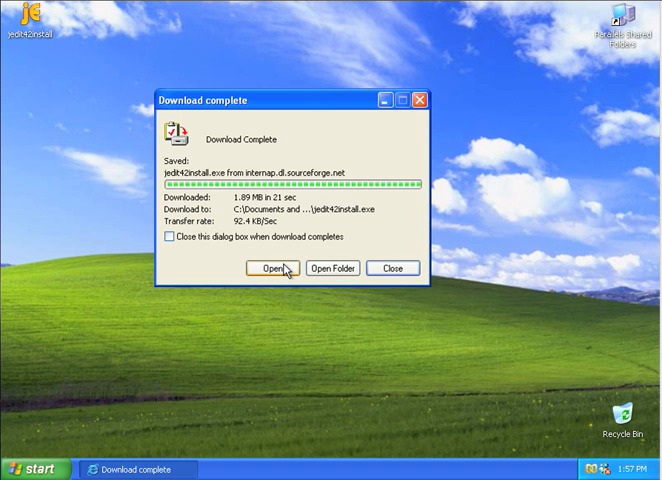
- Run the jEdit installer, accept the license and keep desktop and Quick Launch icons
{"action": "left_click", "coordinate": [284, 268]}
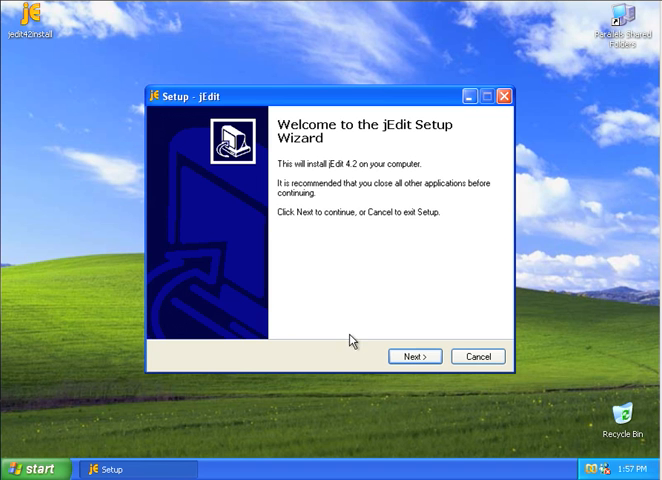
{"action": "left_click", "coordinate": [414, 356]}
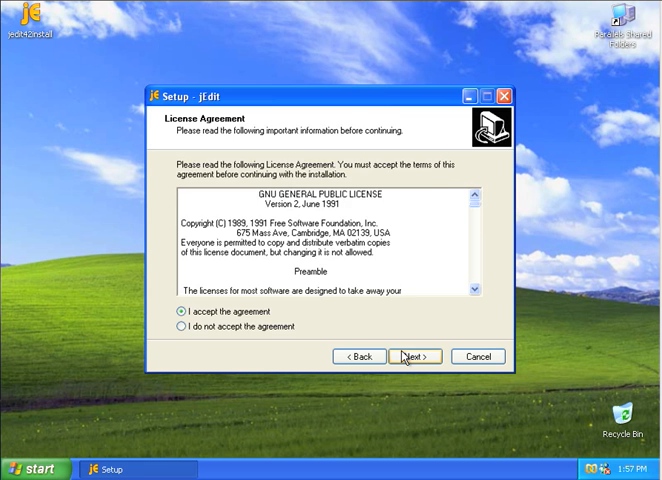
{"action": "left_click", "coordinate": [412, 356]}
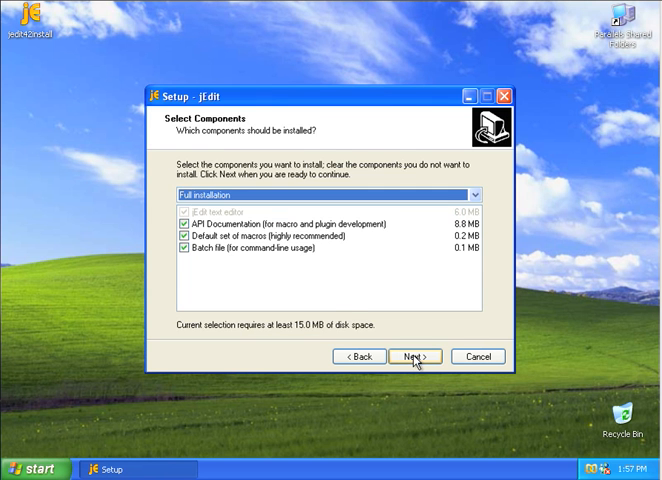
{"action": "left_click", "coordinate": [410, 356]}
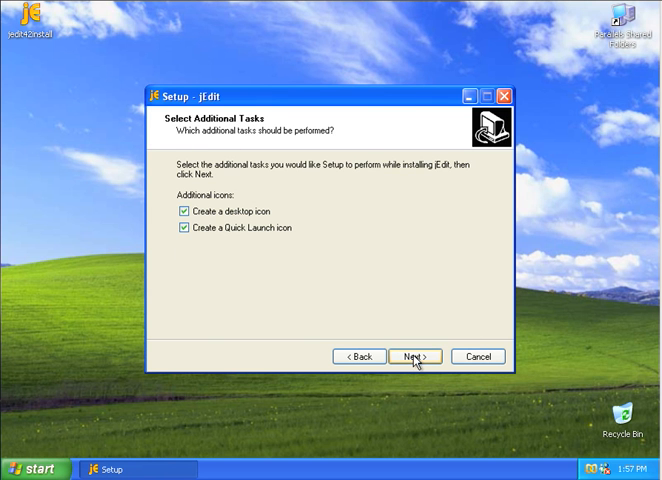
{"action": "mouse_move", "coordinate": [416, 328]}
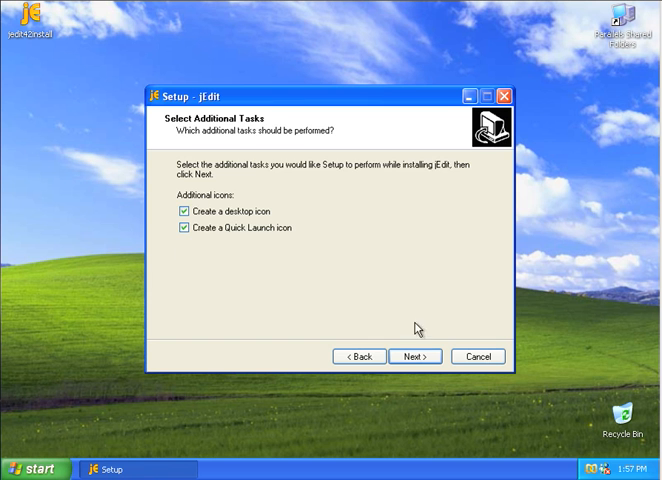
{"action": "left_click", "coordinate": [414, 356]}
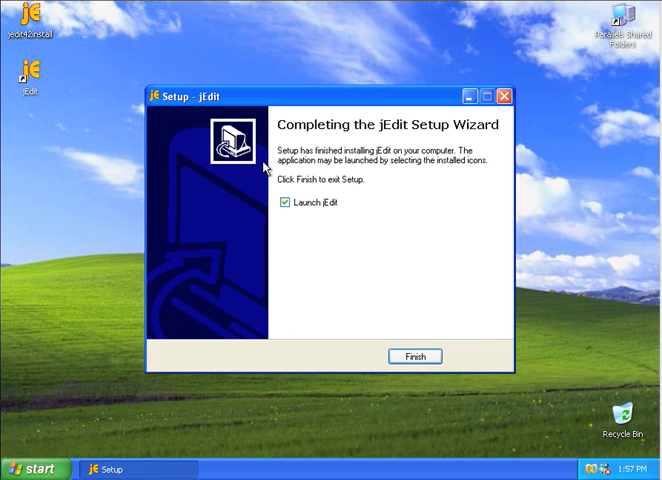
- Finish setup with 'Launch jEdit' unchecked
{"action": "left_click", "coordinate": [286, 204]}
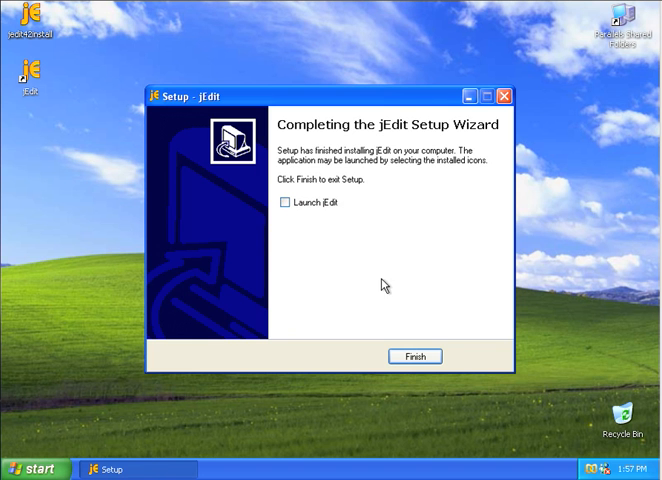
{"action": "left_click", "coordinate": [416, 356]}
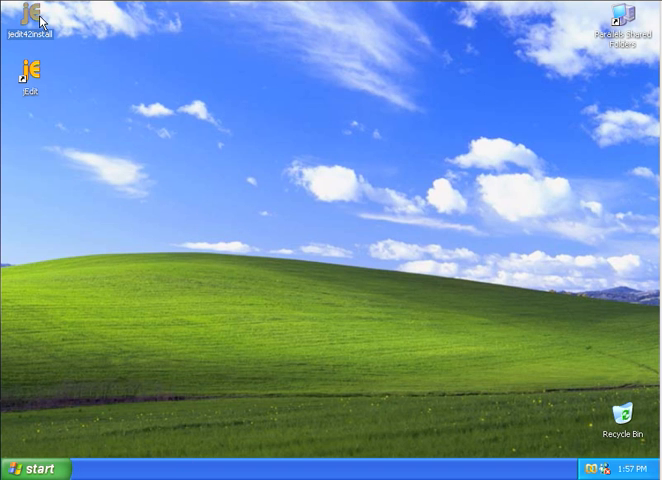
{"action": "mouse_move", "coordinate": [588, 390]}
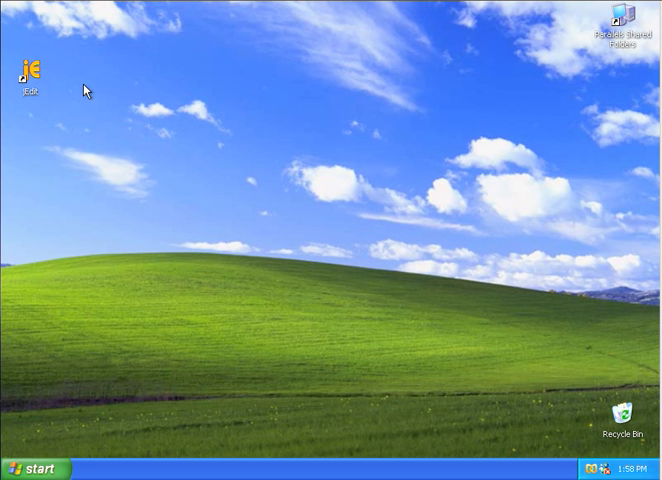
{"action": "mouse_move", "coordinate": [30, 72]}
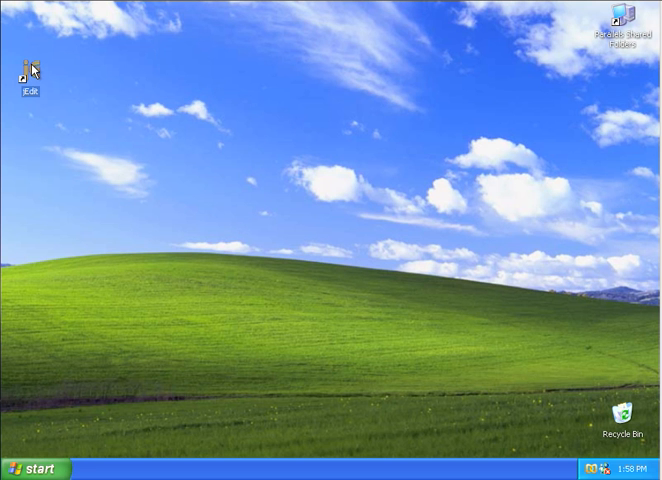
- Launch jEdit from its desktop icon and close the Help window
{"action": "double_click", "coordinate": [28, 70]}
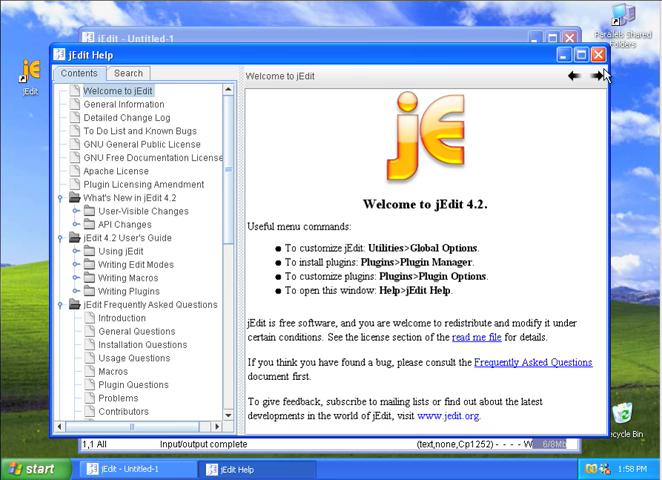
{"action": "left_click", "coordinate": [600, 56]}
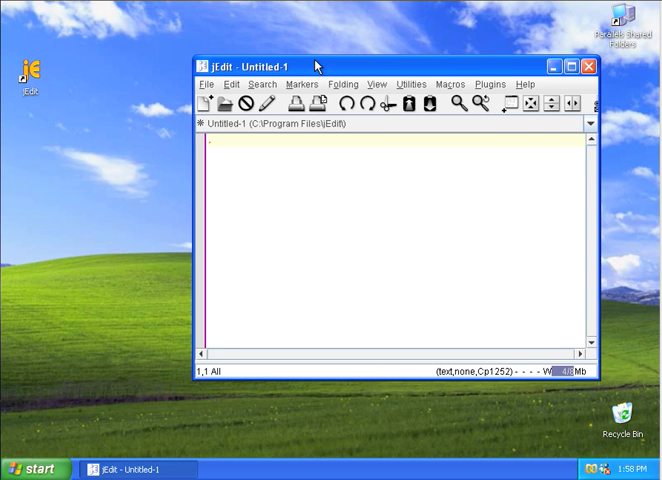
{"action": "mouse_move", "coordinate": [390, 84]}
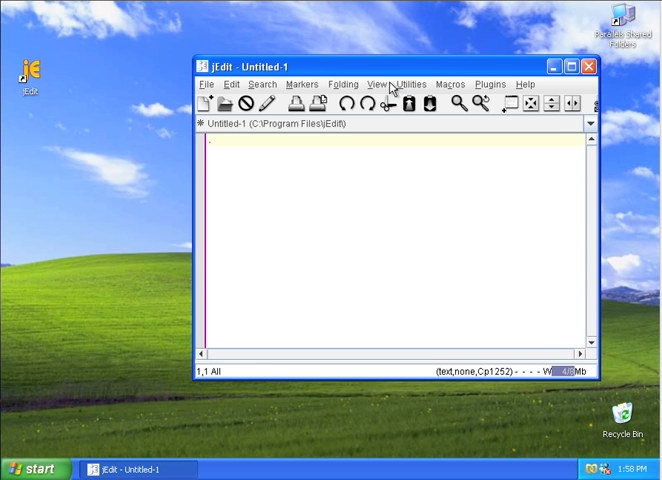
- Dock the File System Browser in jEdit and open C:\CONFIG.SYS from it
{"action": "left_click", "coordinate": [410, 84]}
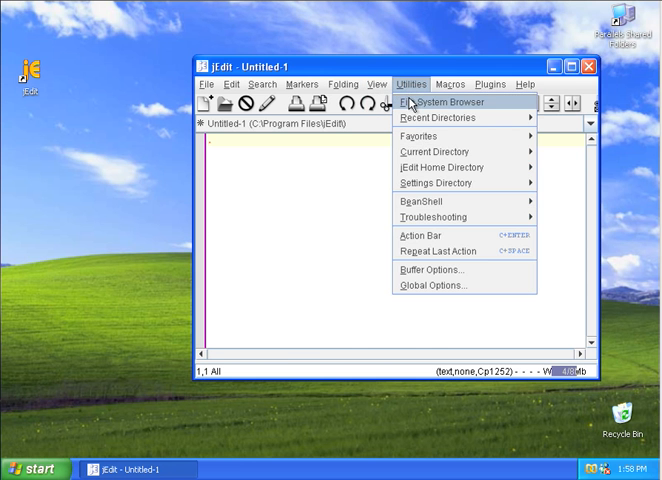
{"action": "left_click", "coordinate": [436, 100]}
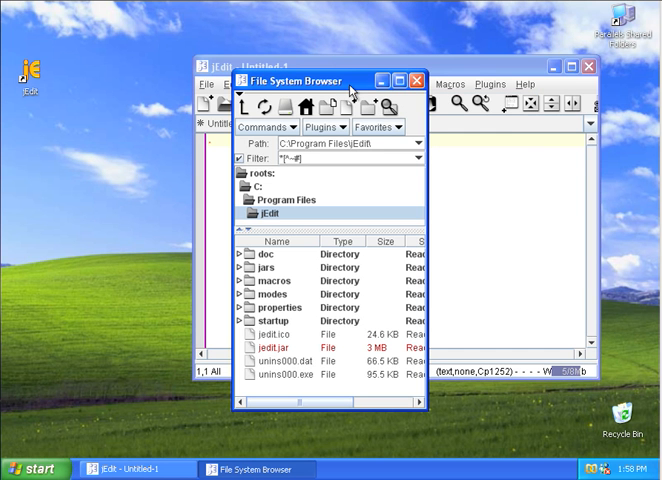
{"action": "mouse_move", "coordinate": [326, 340]}
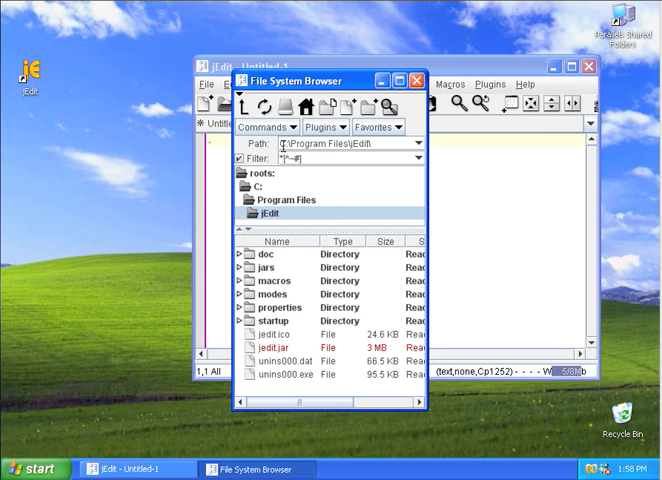
{"action": "mouse_move", "coordinate": [240, 100]}
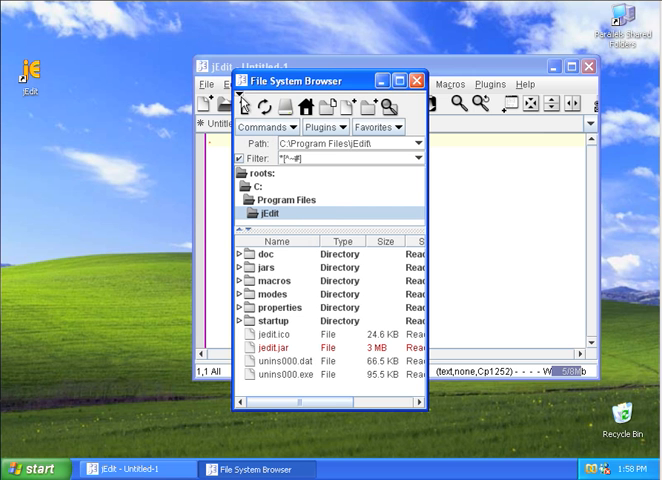
{"action": "left_click", "coordinate": [240, 104]}
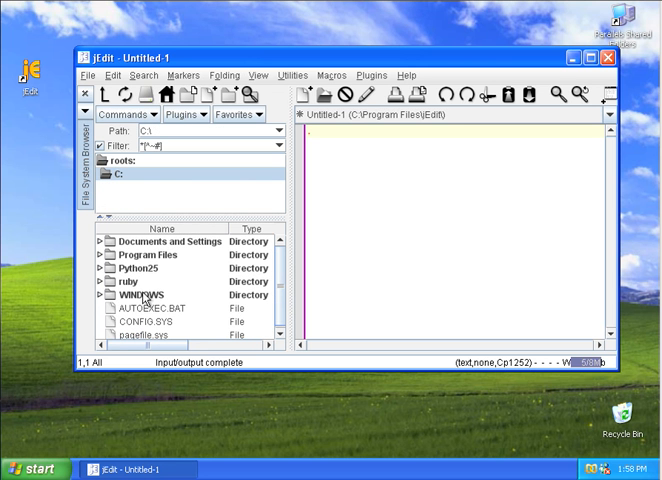
{"action": "double_click", "coordinate": [140, 308]}
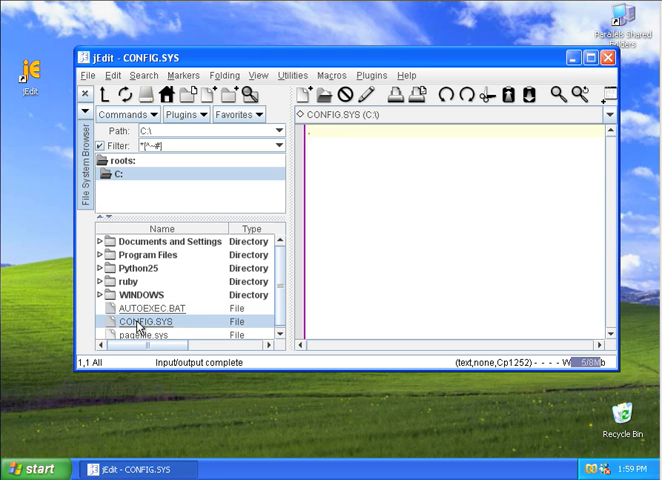
{"action": "mouse_move", "coordinate": [144, 252]}
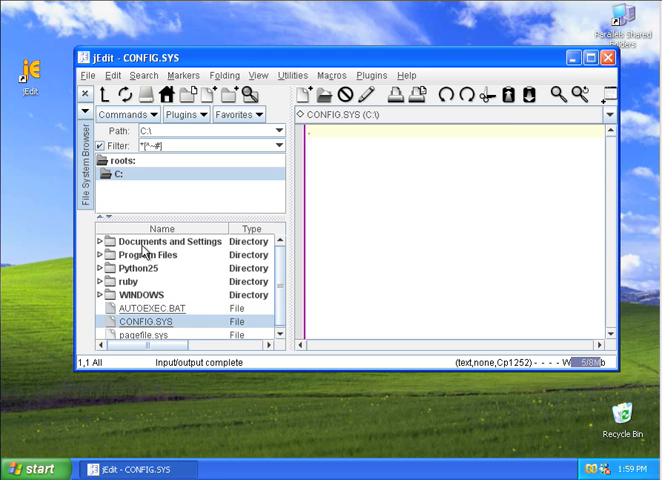
{"action": "mouse_move", "coordinate": [210, 248]}
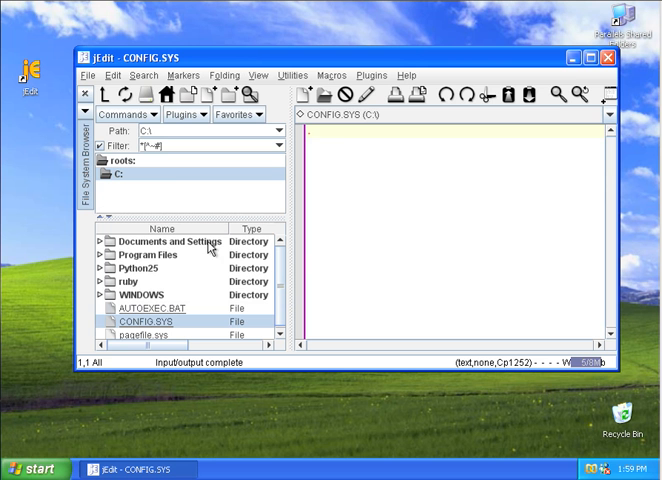
{"action": "mouse_move", "coordinate": [412, 208]}
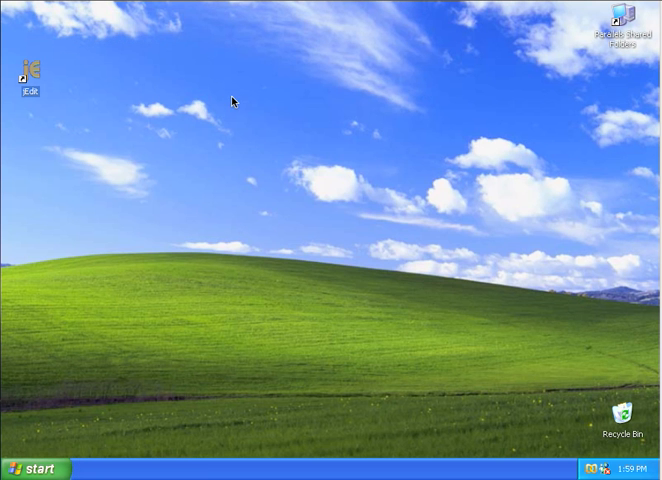
- Relaunch jEdit from the desktop icon and dismiss the Tip of the Day
{"action": "double_click", "coordinate": [32, 70]}
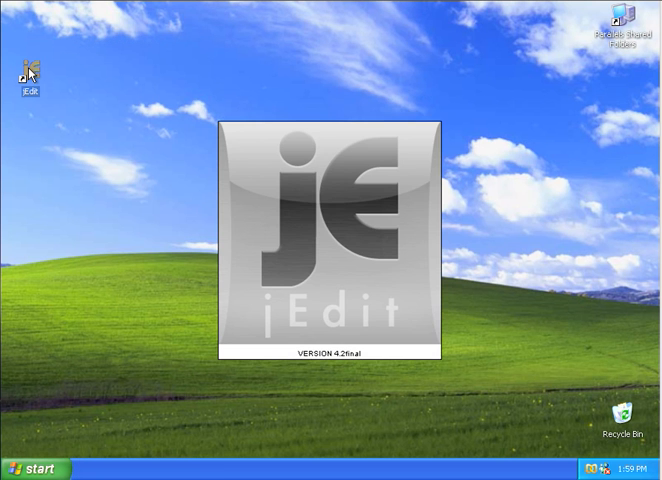
{"action": "double_click", "coordinate": [30, 70]}
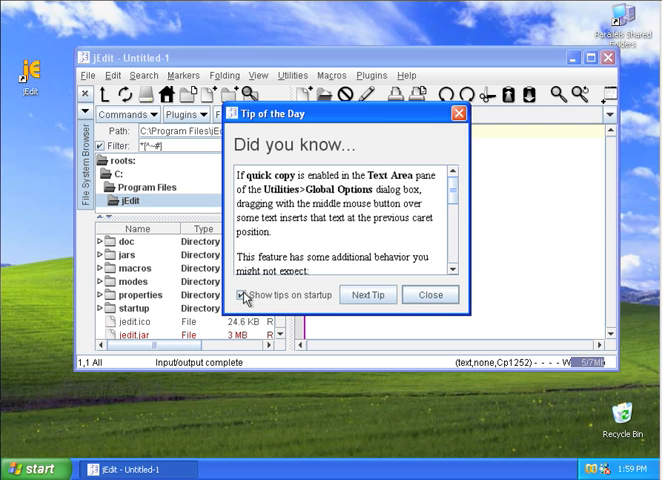
{"action": "left_click", "coordinate": [432, 294]}
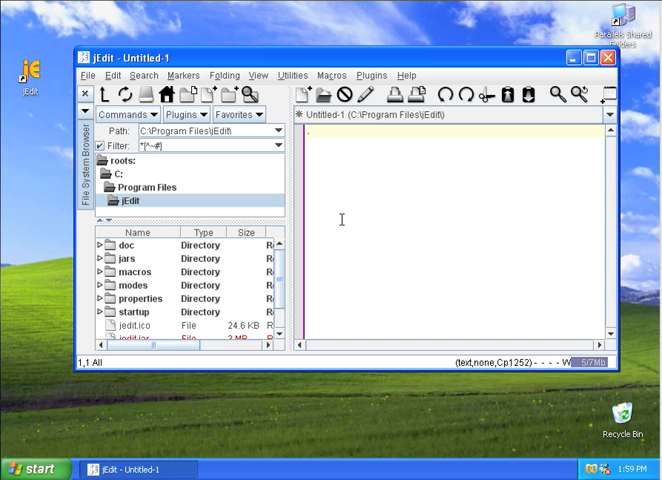
- Type 'Hello my name is <b>Chuck</b>' into the untitled buffer
{"action": "type", "text": "Hello my name is"}
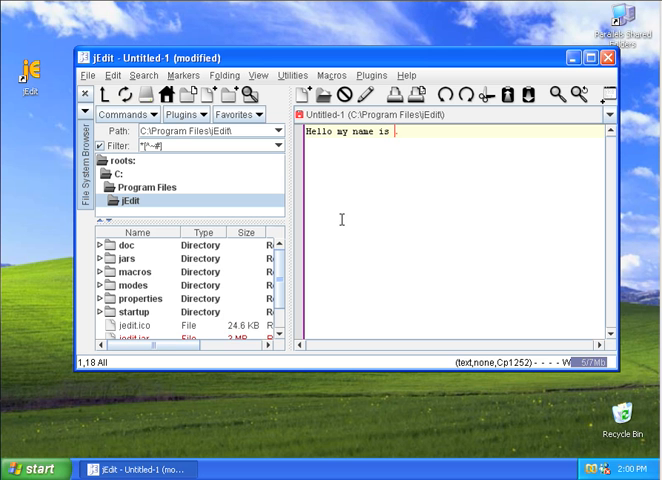
{"action": "type", "text": "<b>"}
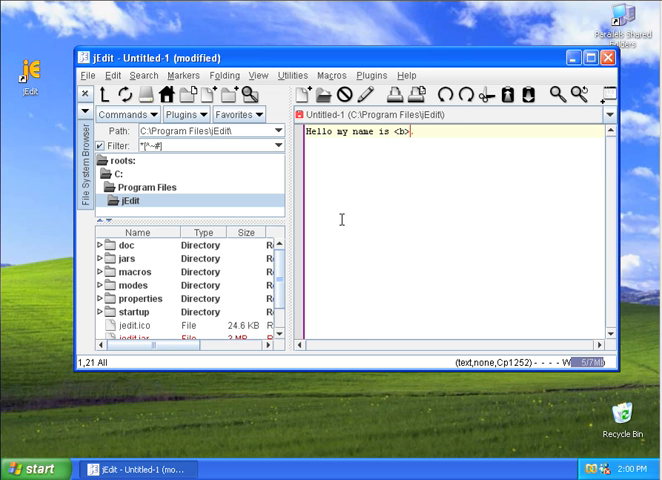
{"action": "type", "text": "Chuck</."}
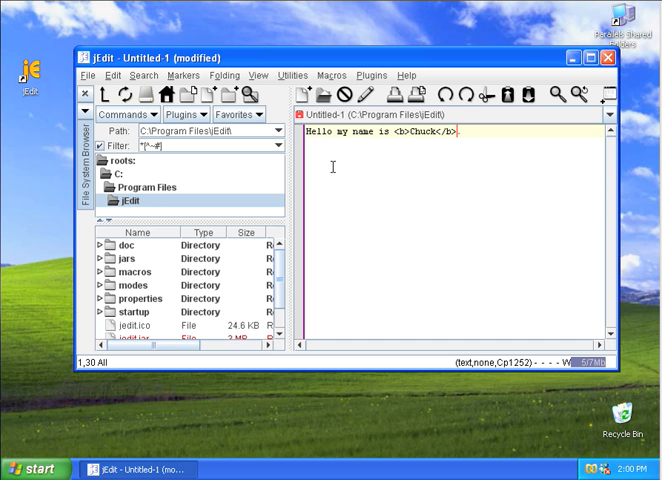
- Raise the text area font size to 16 in Global Options so the greeting line shows larger
{"action": "left_click", "coordinate": [294, 76]}
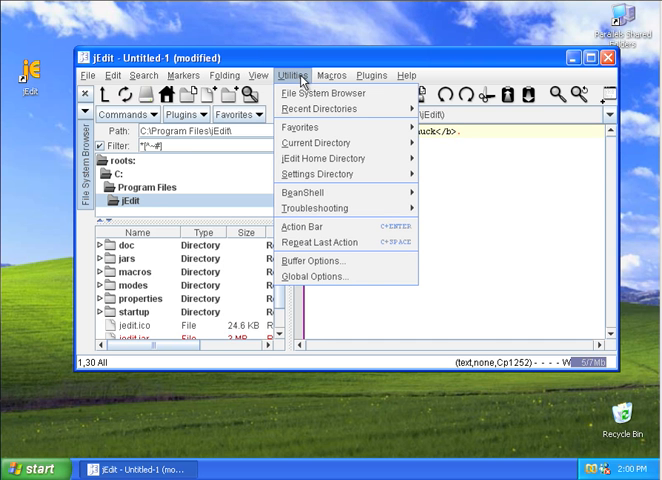
{"action": "mouse_move", "coordinate": [316, 242]}
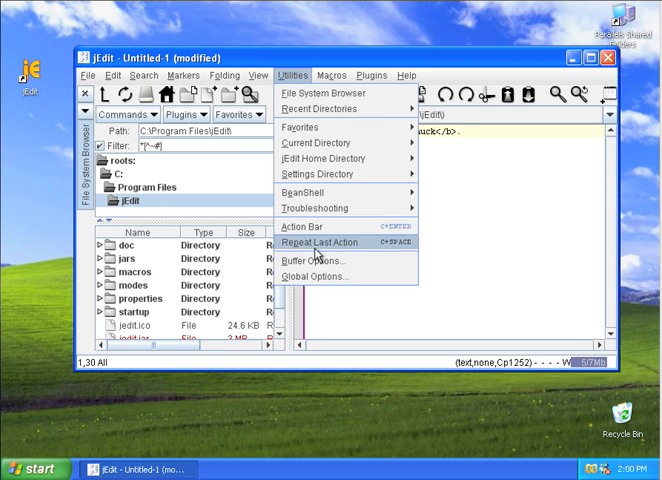
{"action": "mouse_move", "coordinate": [316, 276]}
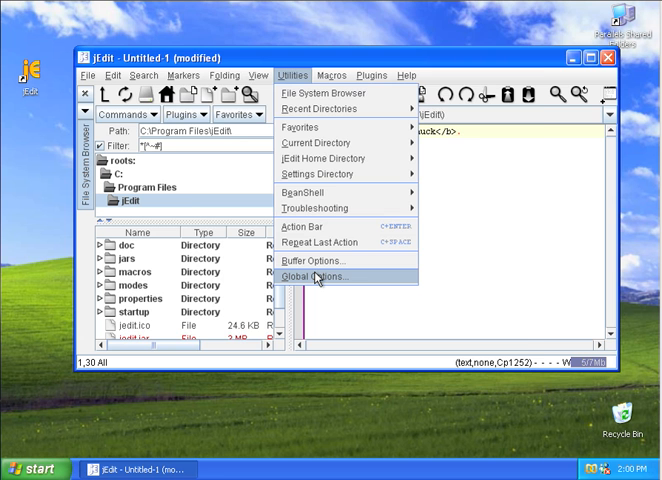
{"action": "left_click", "coordinate": [320, 276]}
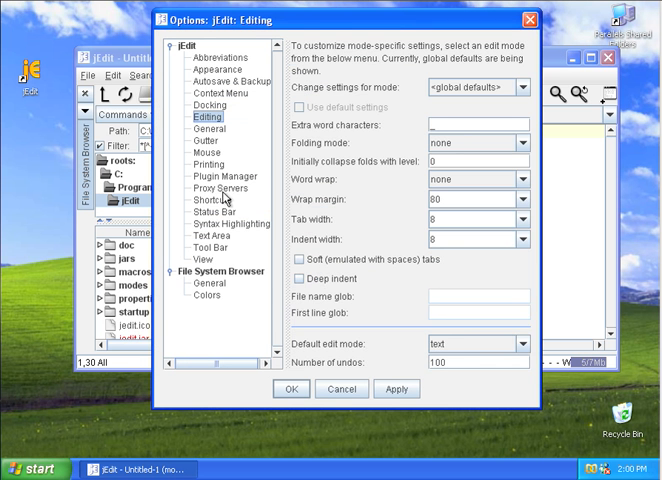
{"action": "left_click", "coordinate": [228, 224]}
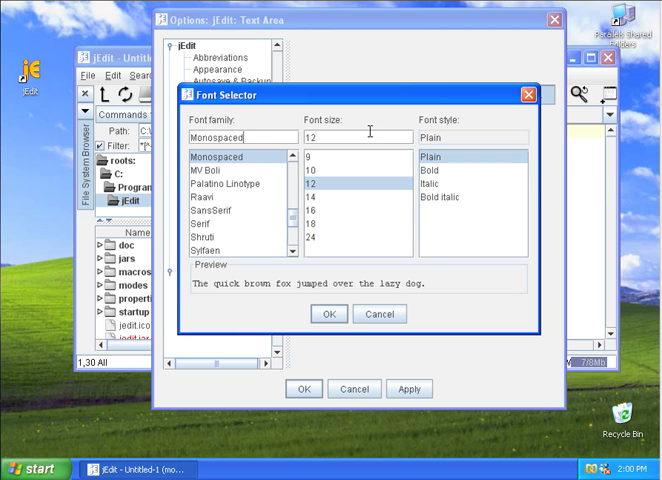
{"action": "left_click", "coordinate": [326, 216]}
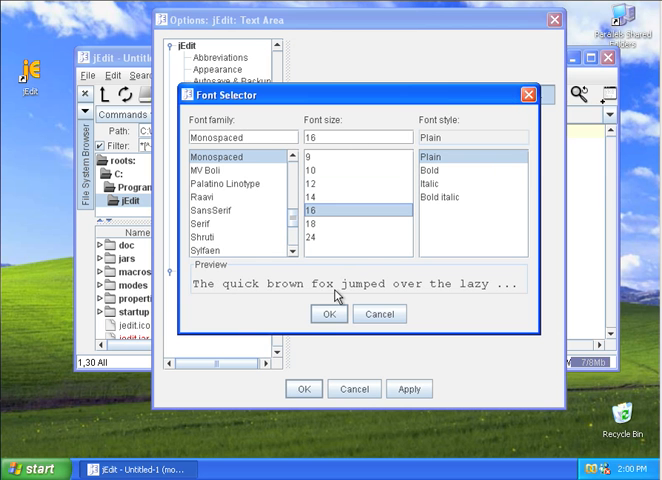
{"action": "left_click", "coordinate": [328, 312]}
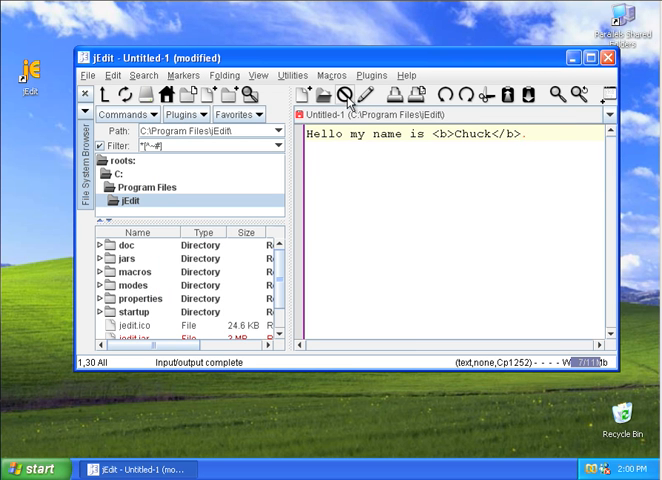
{"action": "mouse_move", "coordinate": [350, 96]}
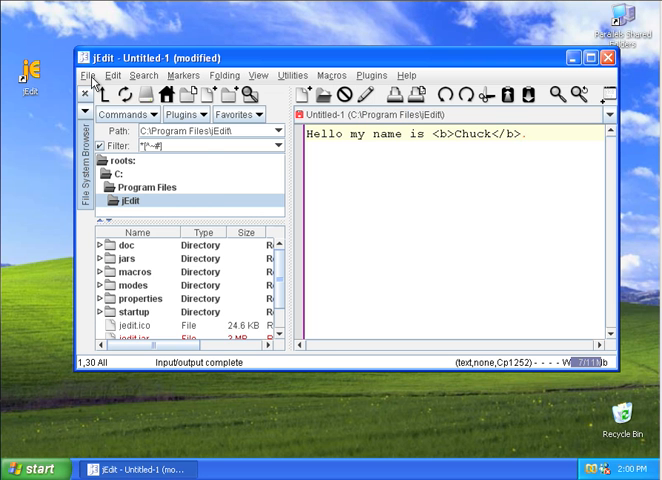
- Save the untitled greeting buffer as zippy.htm in the Desktop folder
{"action": "left_click", "coordinate": [86, 76]}
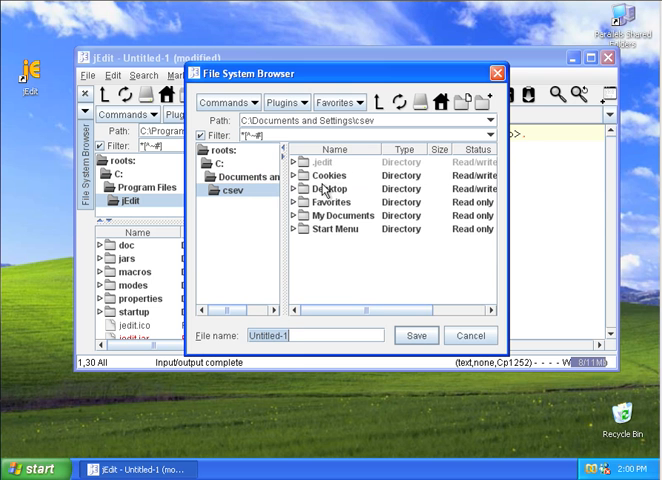
{"action": "double_click", "coordinate": [328, 188]}
{"action": "type", "text": "Un"}
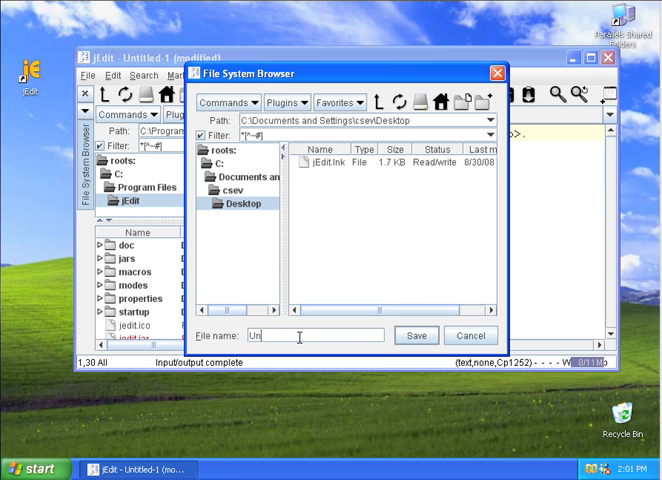
{"action": "type", "text": "zippy"}
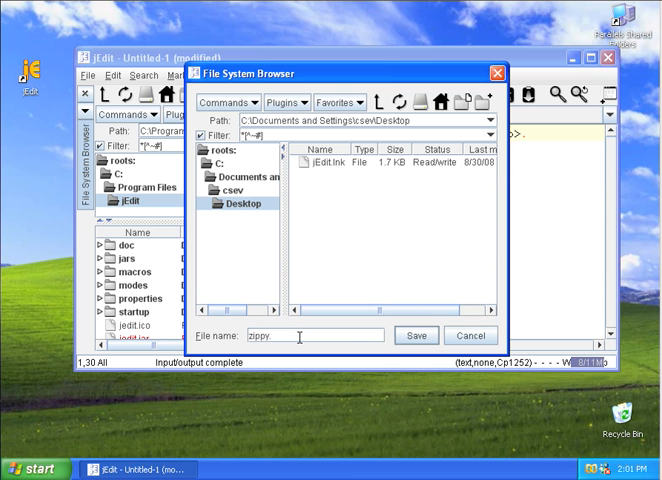
{"action": "type", "text": ".htm"}
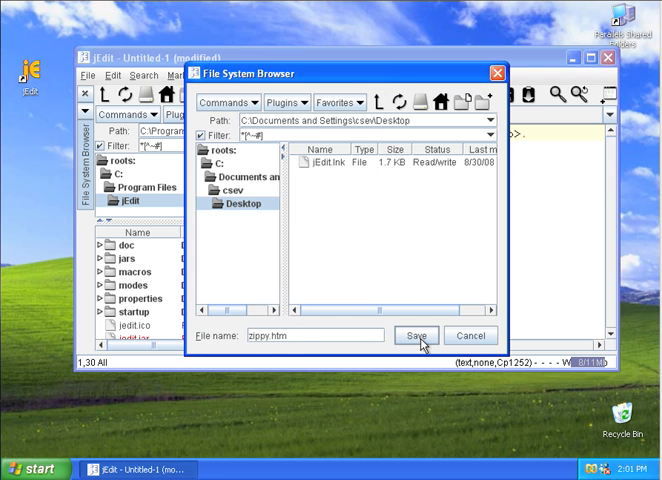
{"action": "left_click", "coordinate": [416, 336]}
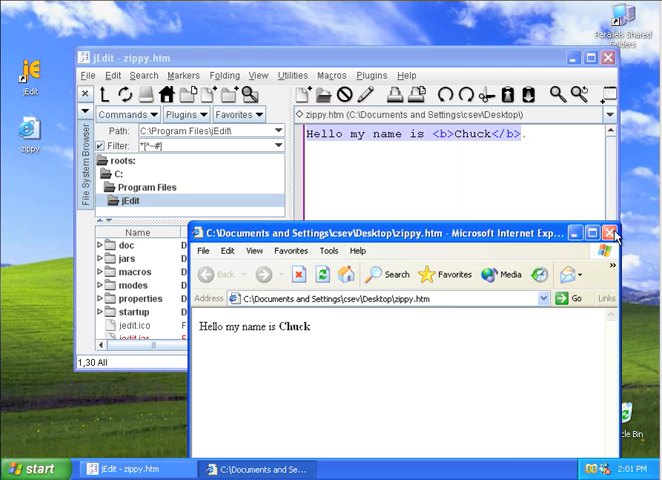
- Close the Internet Explorer preview of zippy.htm, returning to jEdit
{"action": "left_click", "coordinate": [614, 234]}
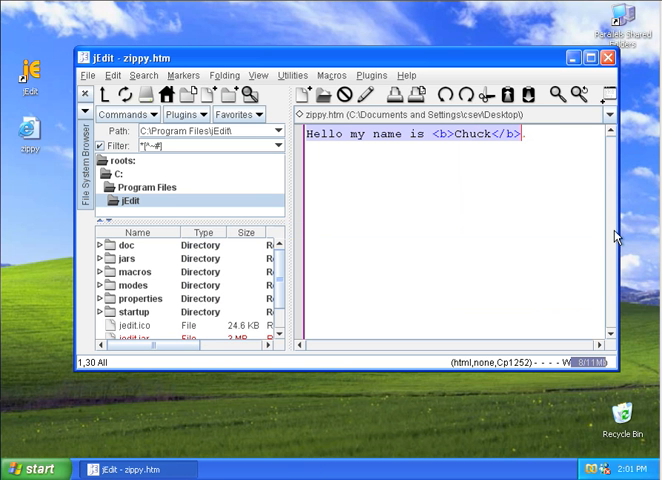
{"action": "mouse_move", "coordinate": [554, 240]}
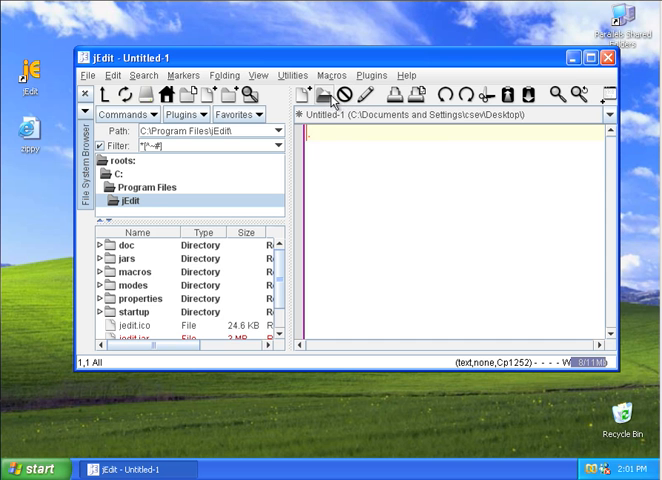
{"action": "mouse_move", "coordinate": [332, 96]}
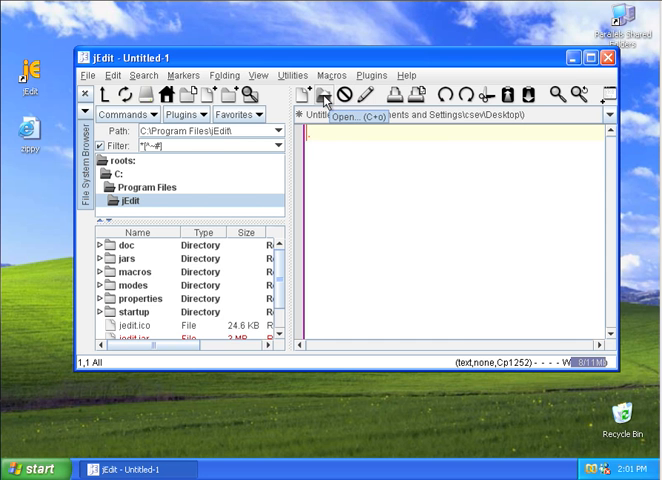
- Reopen zippy.htm from the Desktop through the file system browser
{"action": "left_click", "coordinate": [328, 92]}
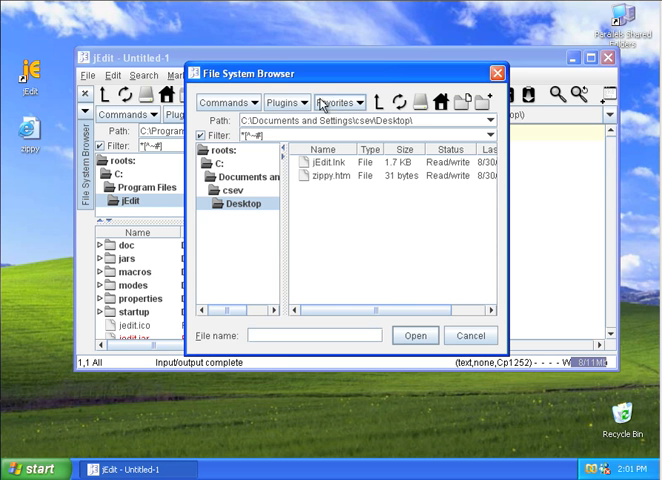
{"action": "mouse_move", "coordinate": [228, 168]}
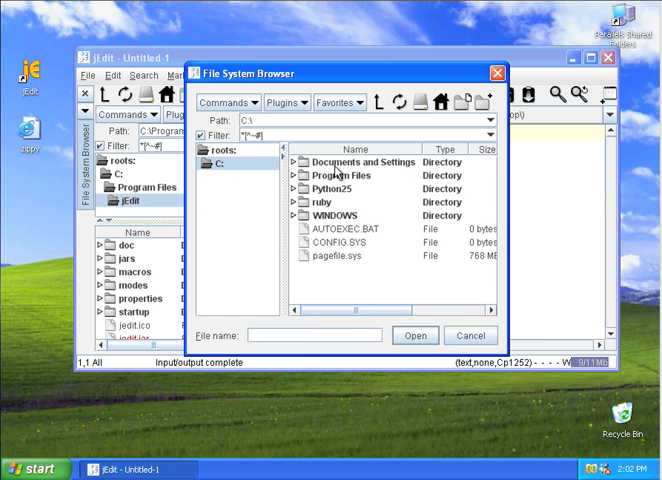
{"action": "double_click", "coordinate": [362, 160]}
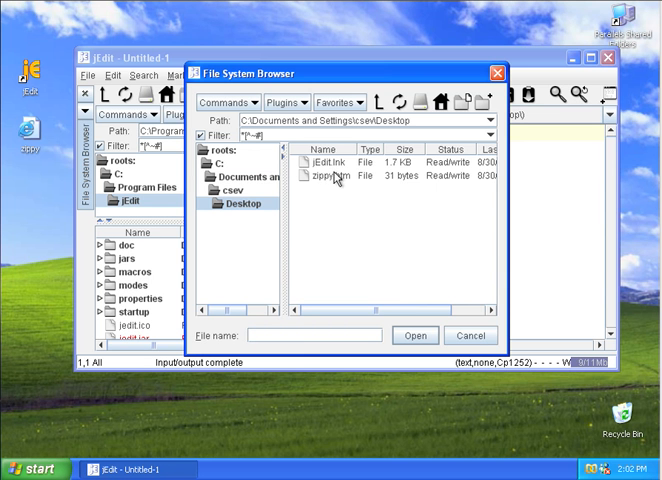
{"action": "left_click", "coordinate": [334, 176]}
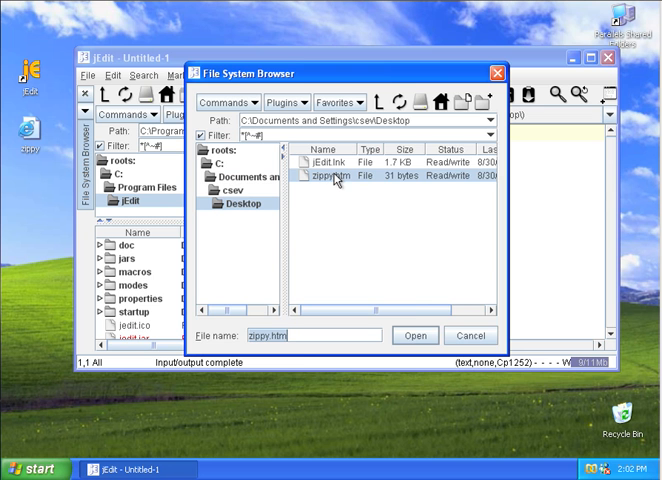
{"action": "left_click", "coordinate": [416, 336]}
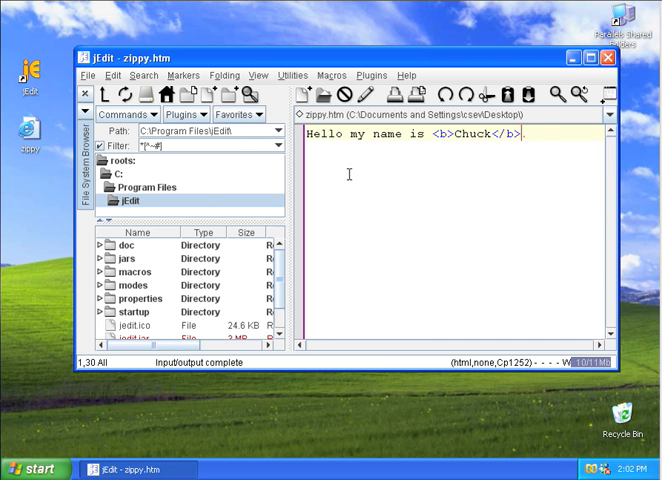
- Save a copy as zippy2.htm inside a newly created si100 folder on the Desktop
{"action": "left_click", "coordinate": [86, 76]}
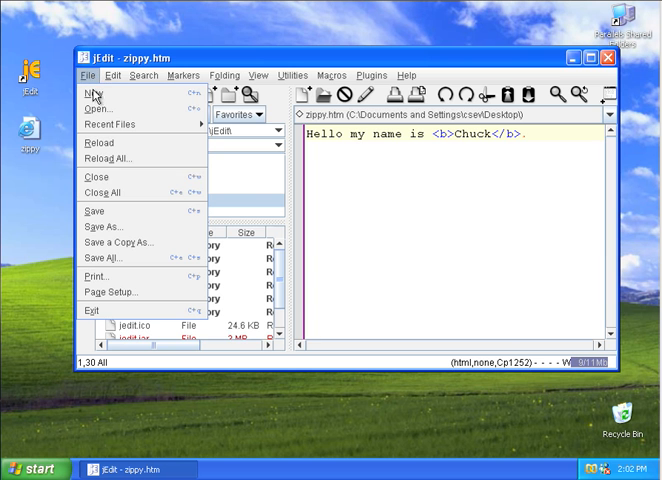
{"action": "left_click", "coordinate": [100, 226]}
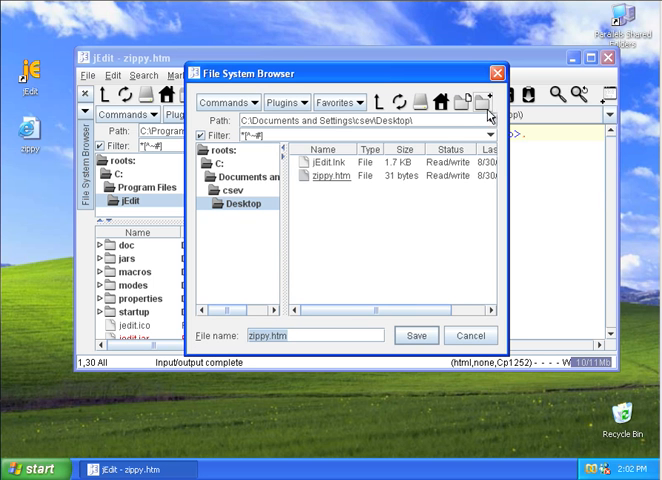
{"action": "mouse_move", "coordinate": [488, 96]}
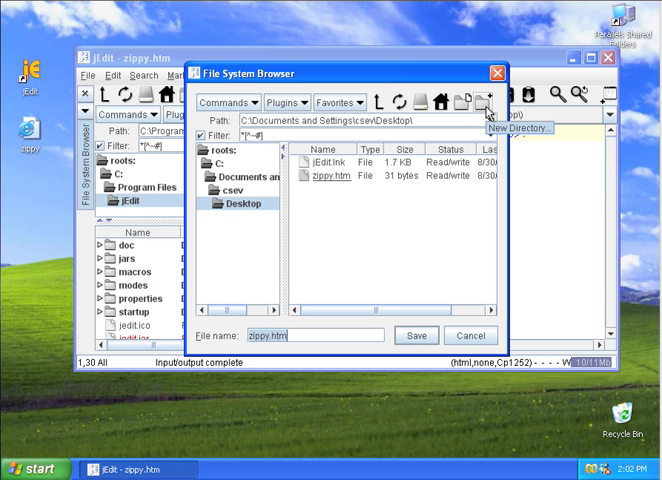
{"action": "left_click", "coordinate": [488, 98]}
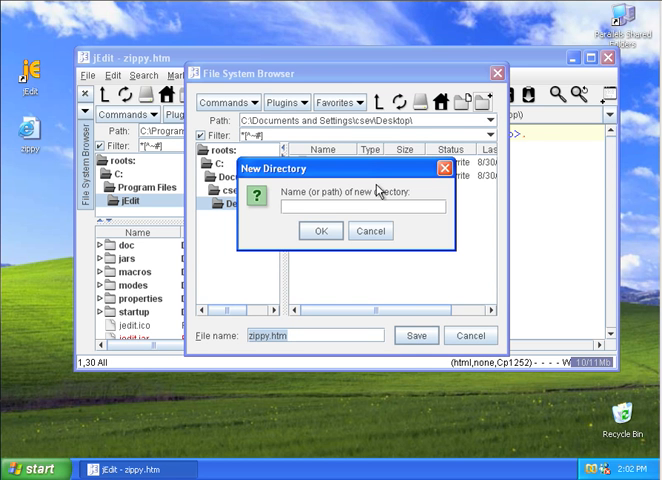
{"action": "type", "text": "si100"}
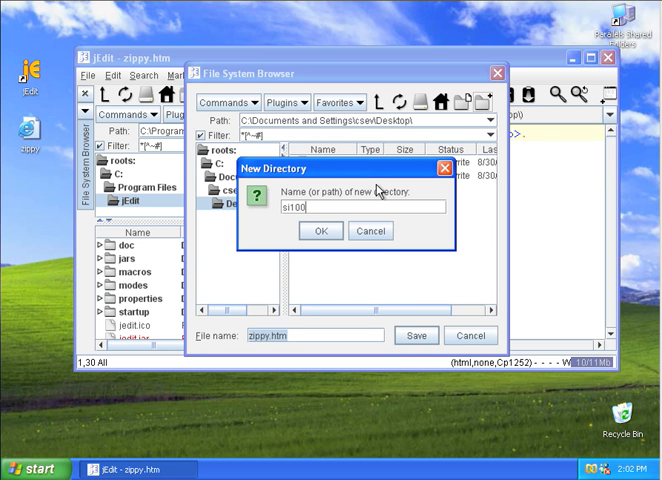
{"action": "left_click", "coordinate": [318, 230]}
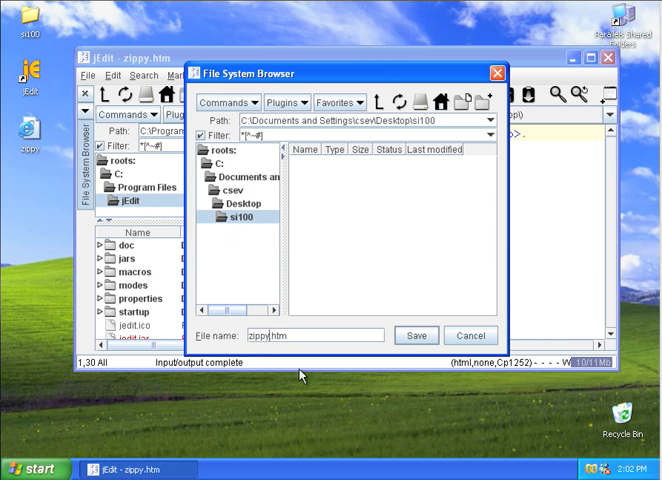
{"action": "left_click", "coordinate": [416, 336]}
{"action": "type", "text": " zippy2"}
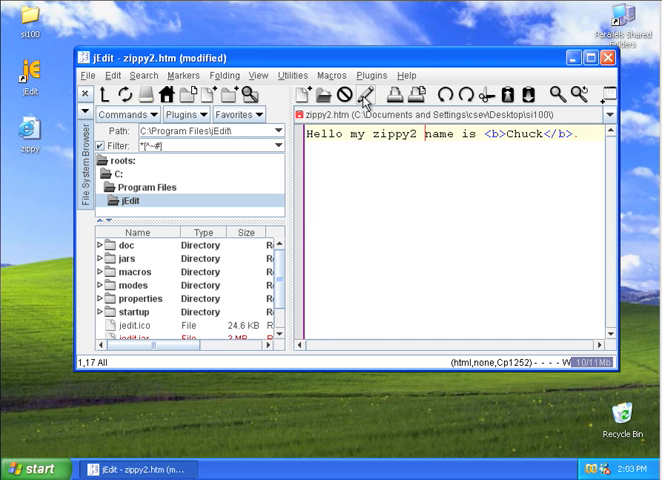
{"action": "mouse_move", "coordinate": [364, 96]}
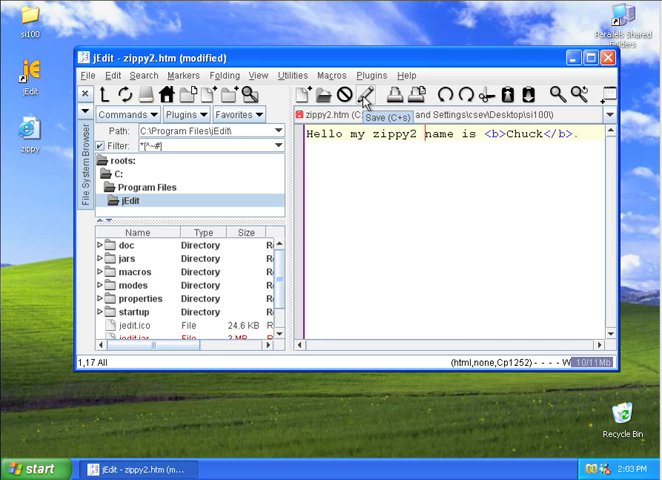
- Save the pending changes to zippy2.htm
{"action": "left_click", "coordinate": [360, 92]}
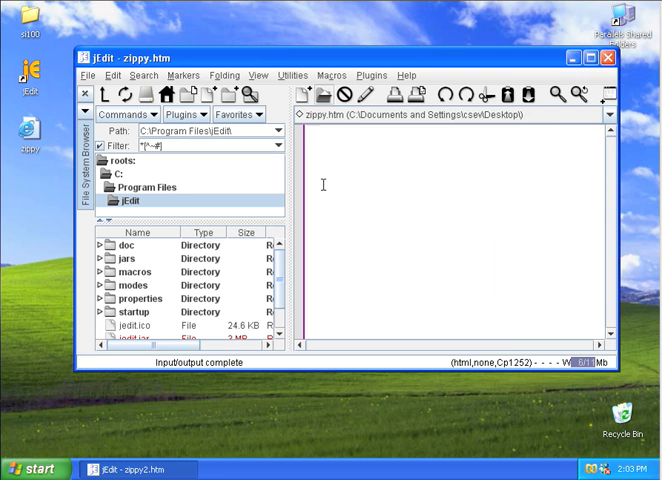
- Retype Hello my name is <b>Chuck</b>. into zippy.htm, check the Desktop listing, then close jEdit
{"action": "type", "text": "Hello my name is <b>Chuck</b>."}
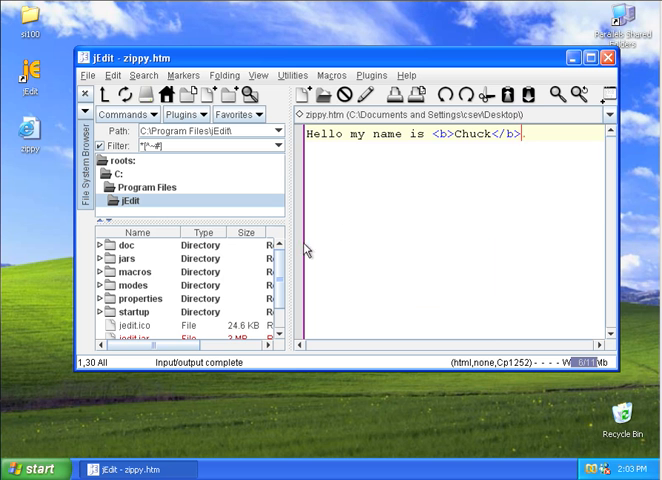
{"action": "mouse_move", "coordinate": [220, 180]}
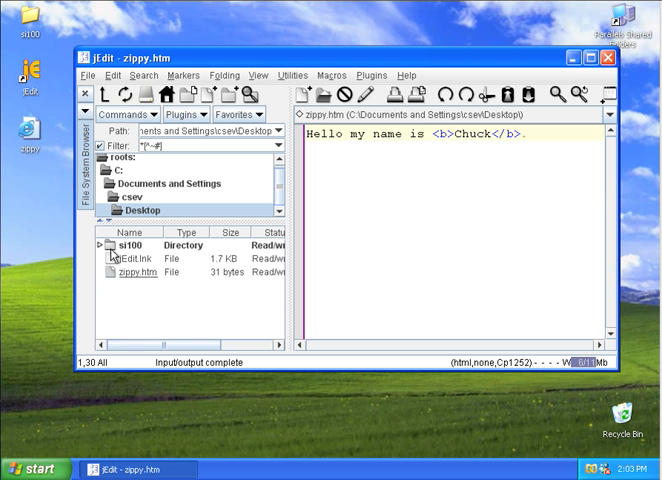
{"action": "left_click", "coordinate": [150, 272]}
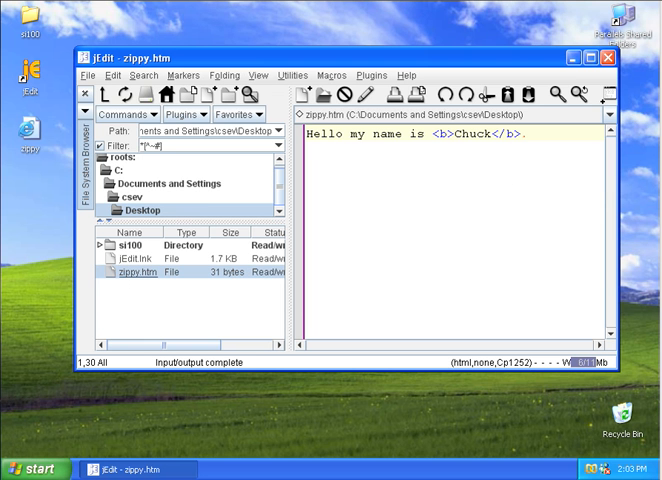
{"action": "left_click", "coordinate": [610, 114]}
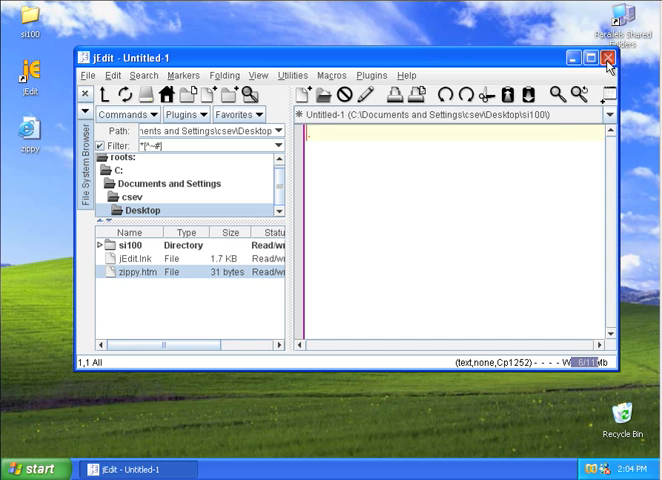
{"action": "left_click", "coordinate": [606, 56]}
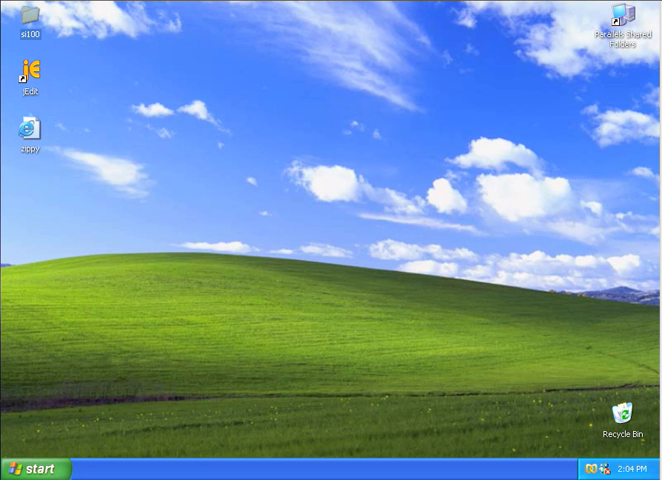